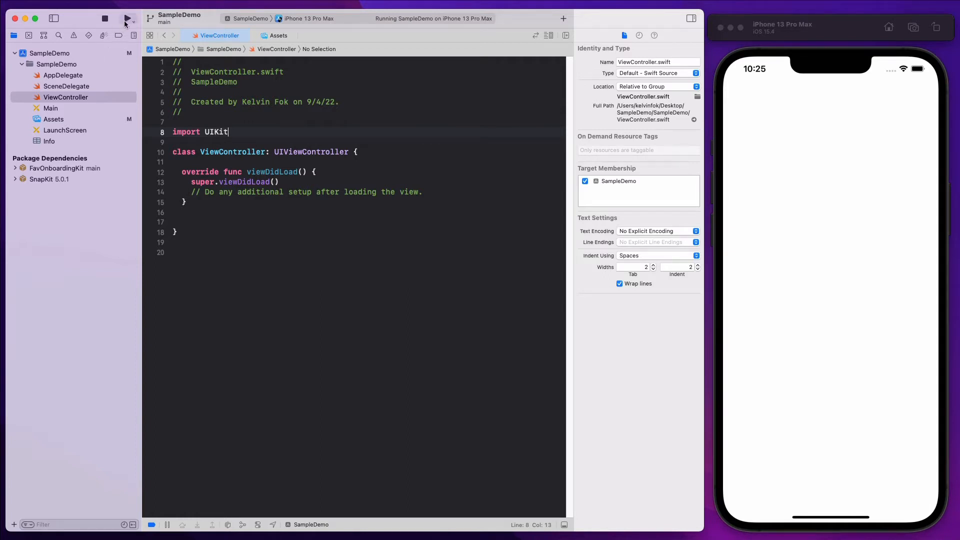
- Browse the FavOnboardingKit repo's Sources folder and return to its main page
left_click(127, 18)
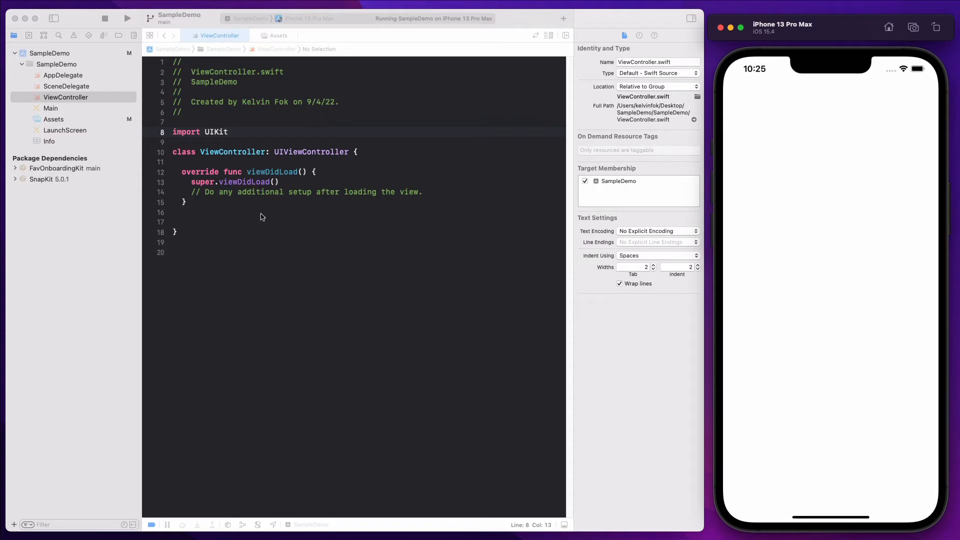
mouse_move(250, 202)
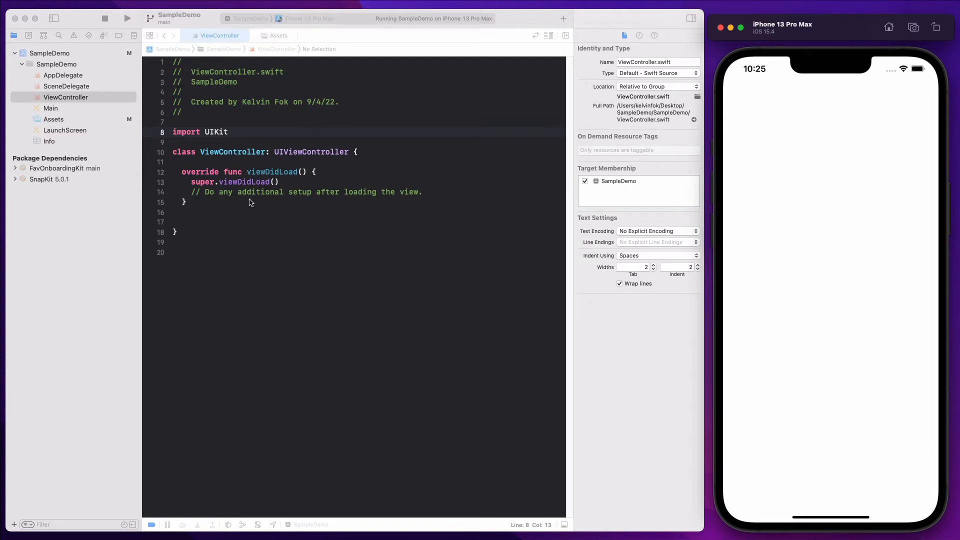
mouse_move(75, 37)
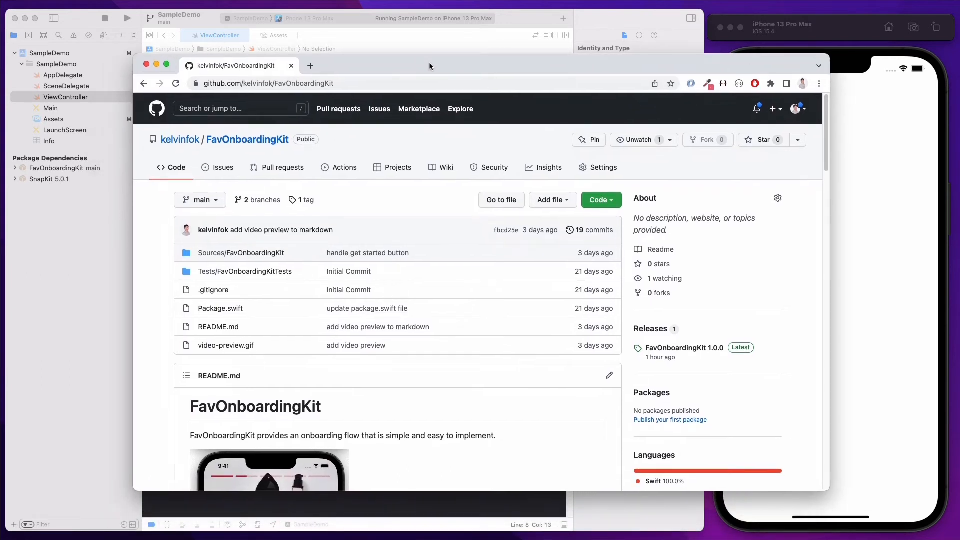
mouse_move(282, 283)
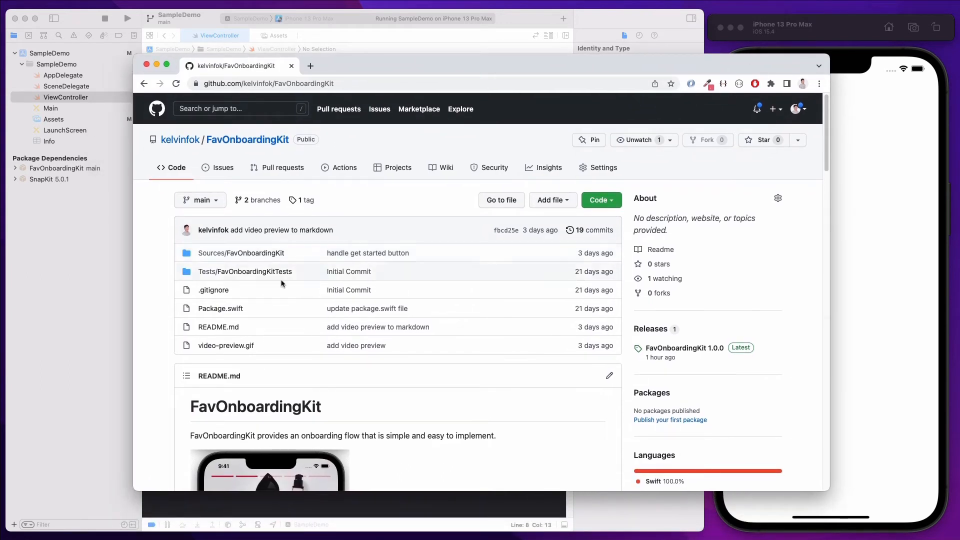
left_click(241, 253)
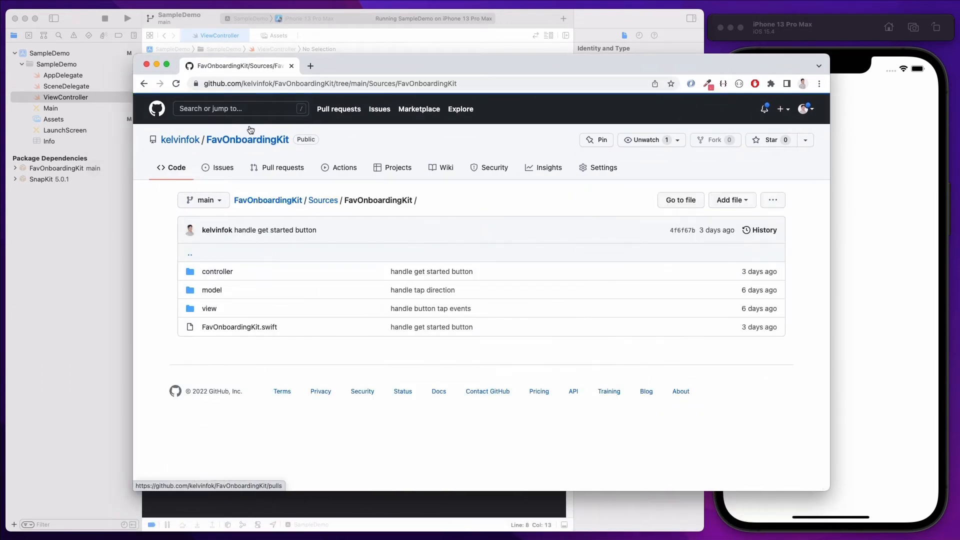
left_click(246, 139)
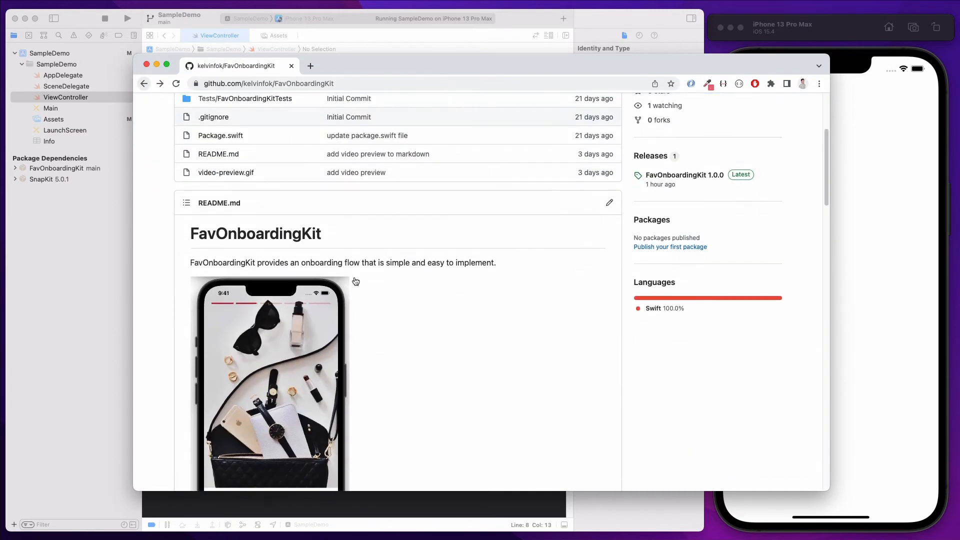
- Copy the Quick Start example code from the README's Usage section
scroll("down", 3)
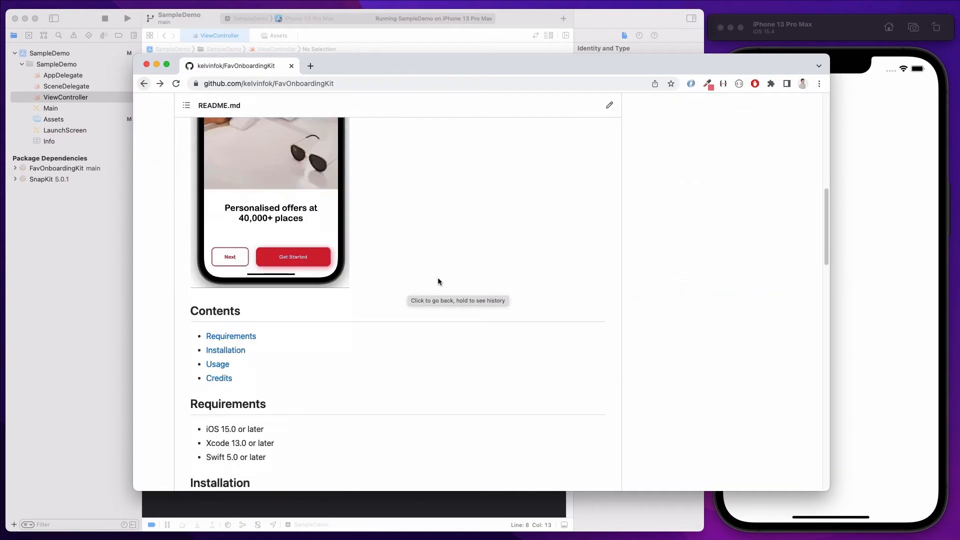
scroll("down", 3)
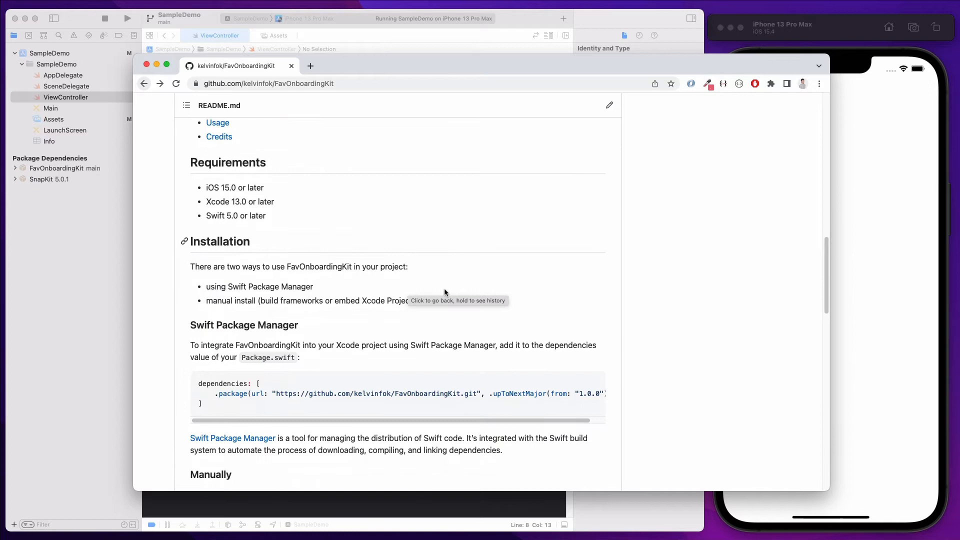
scroll("down", 3)
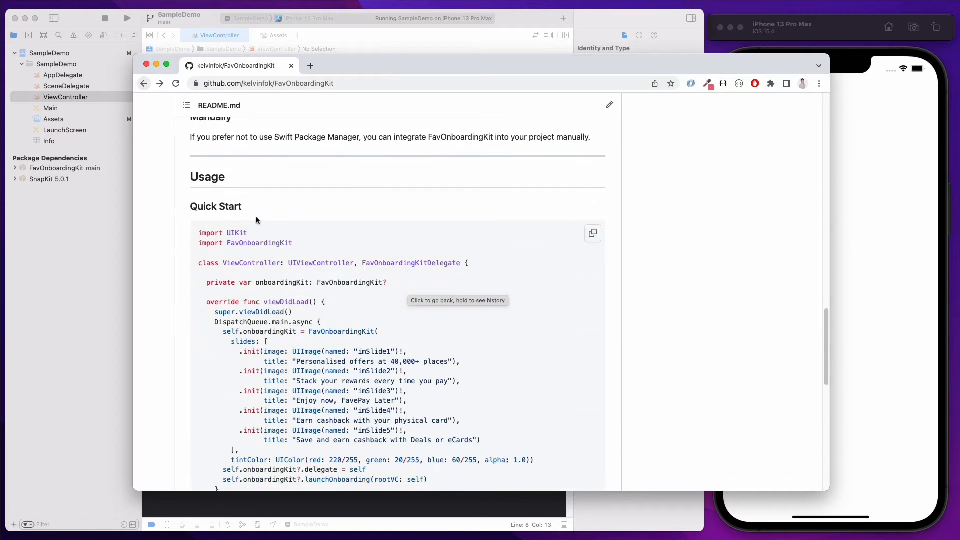
mouse_move(352, 246)
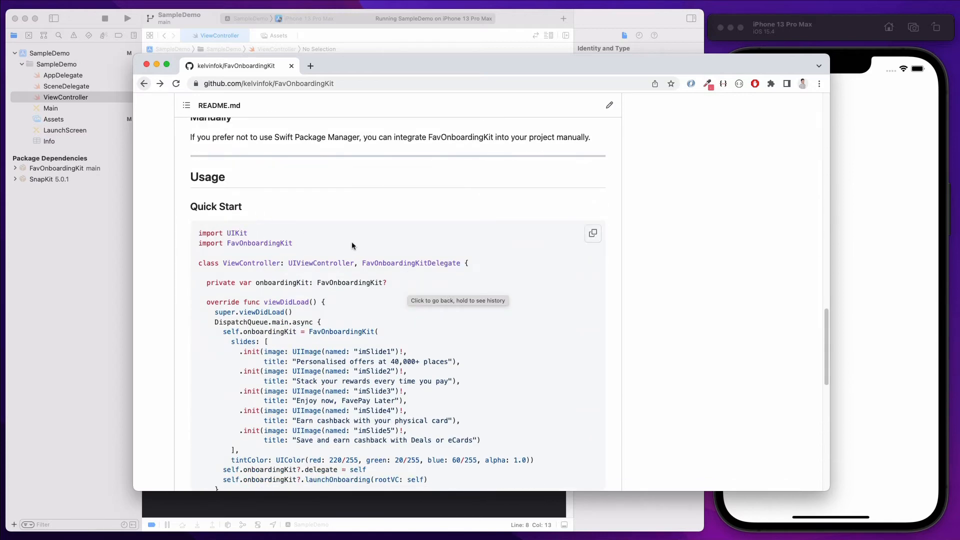
mouse_move(591, 246)
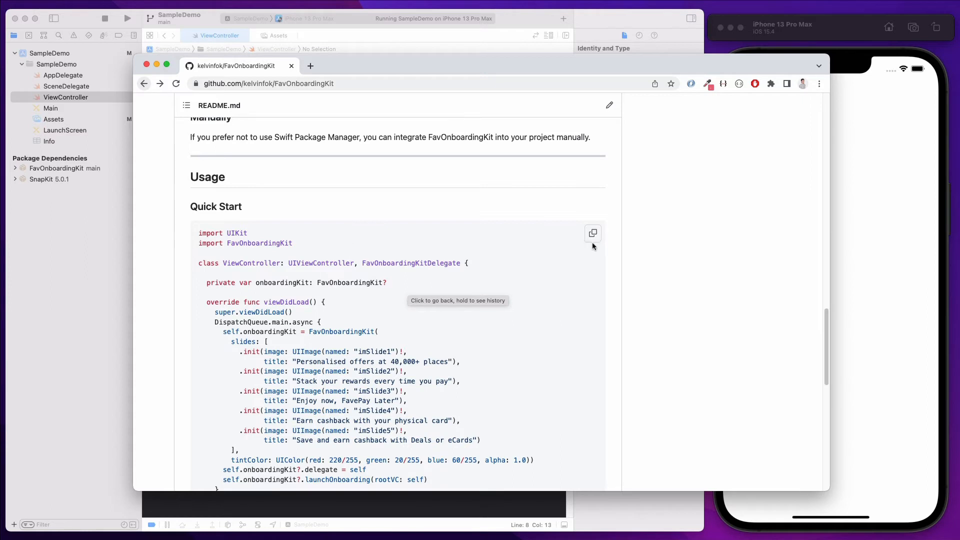
left_click(591, 232)
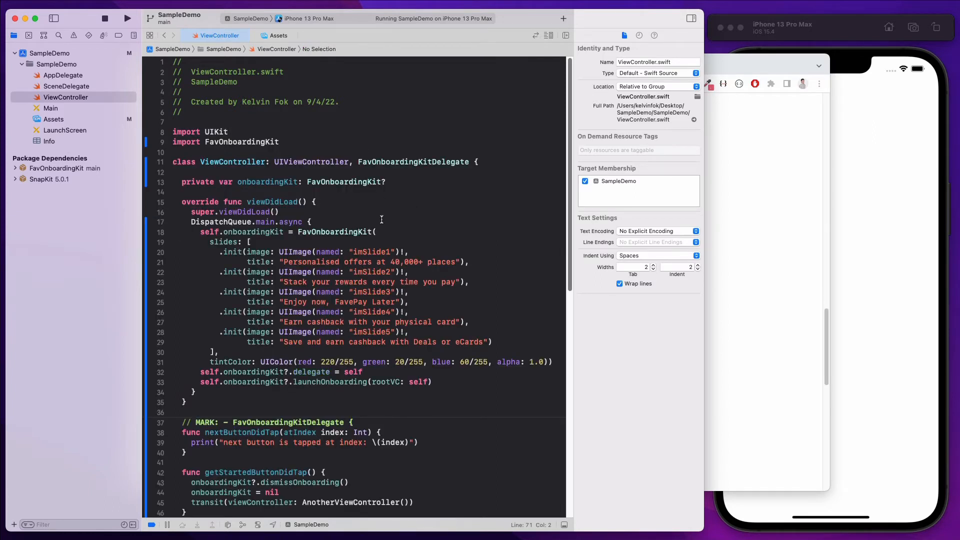
- Paste the Quick Start code into ViewController.swift and check the imSlide2 image name
left_click(392, 231)
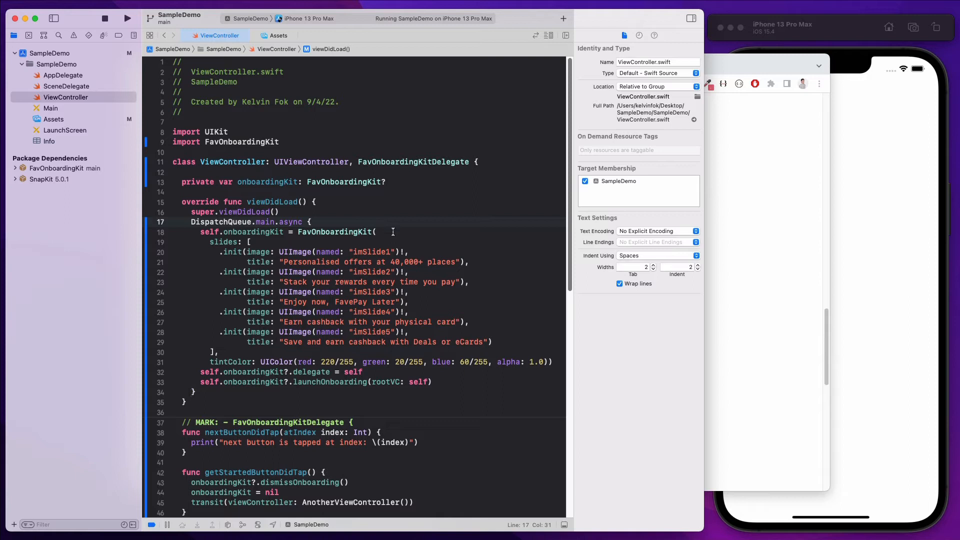
double_click(370, 252)
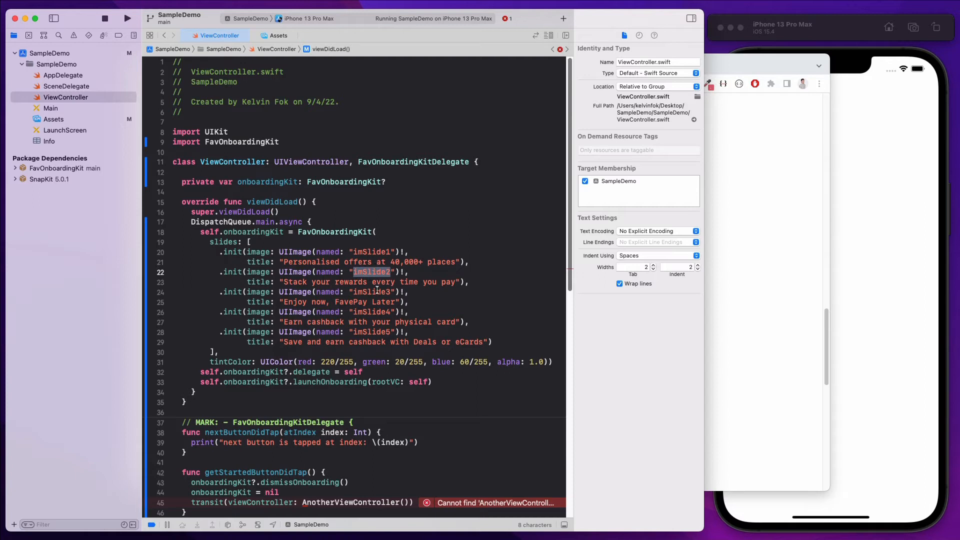
left_click(66, 97)
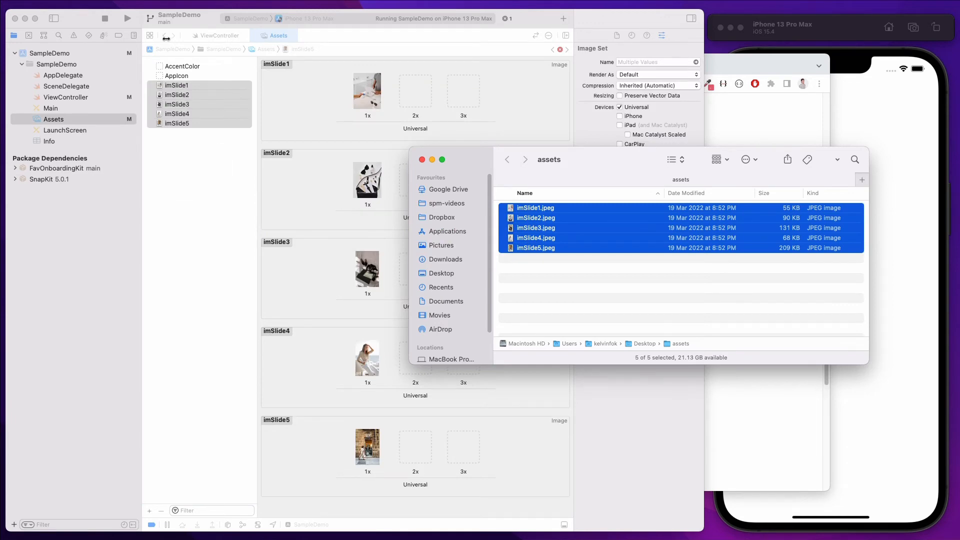
- Return from Finder's assets folder to ViewController.swift in Xcode
left_click(66, 97)
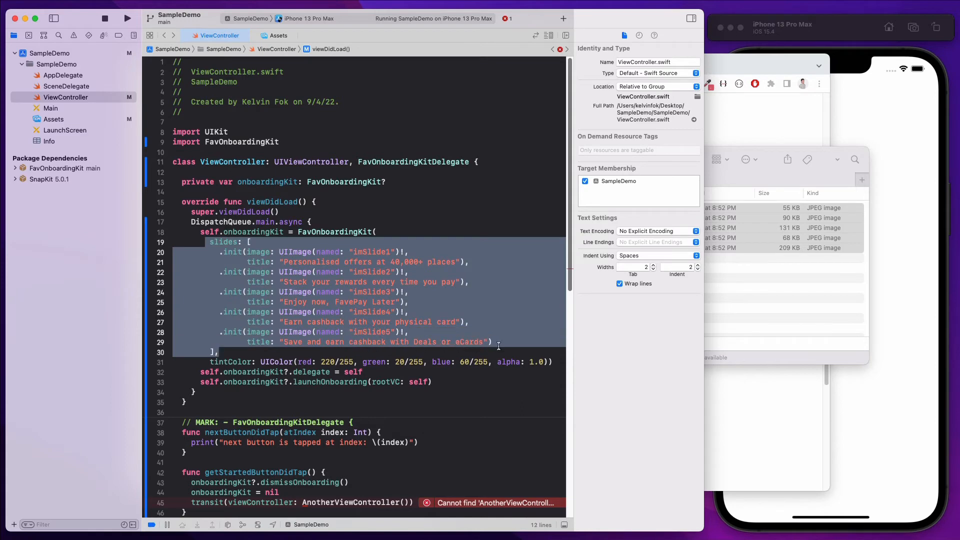
- Declare class AnotherViewController as a UIViewController subclass for the missing reference
scroll("down", 3)
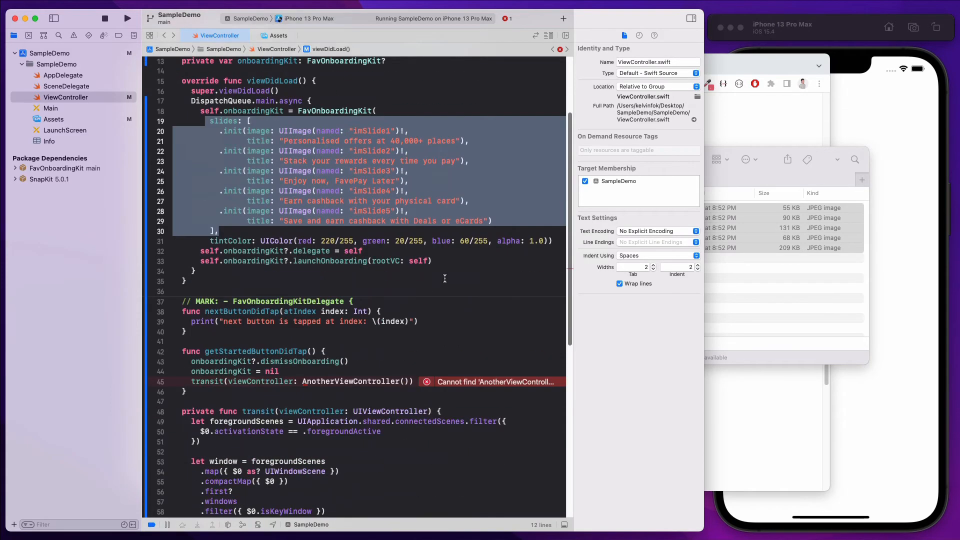
scroll("down", 3)
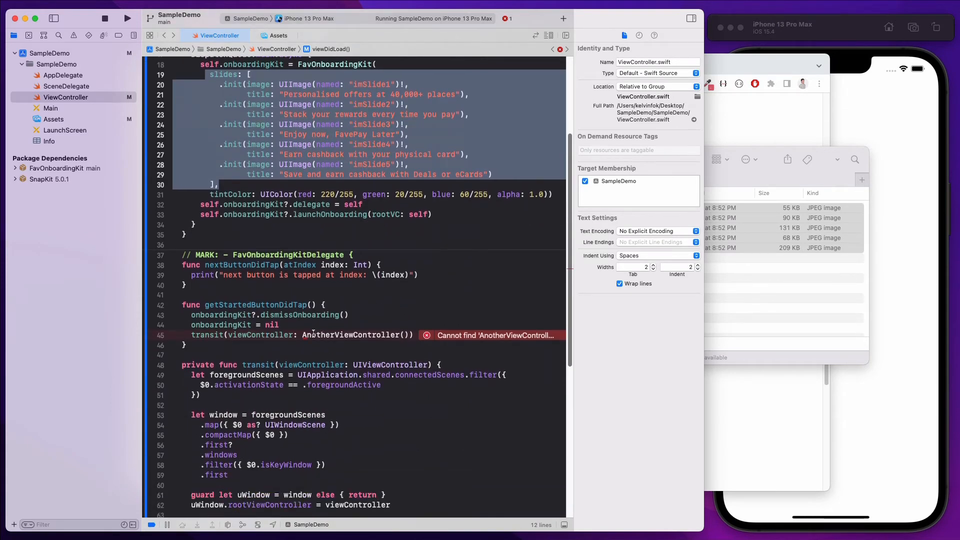
double_click(353, 335)
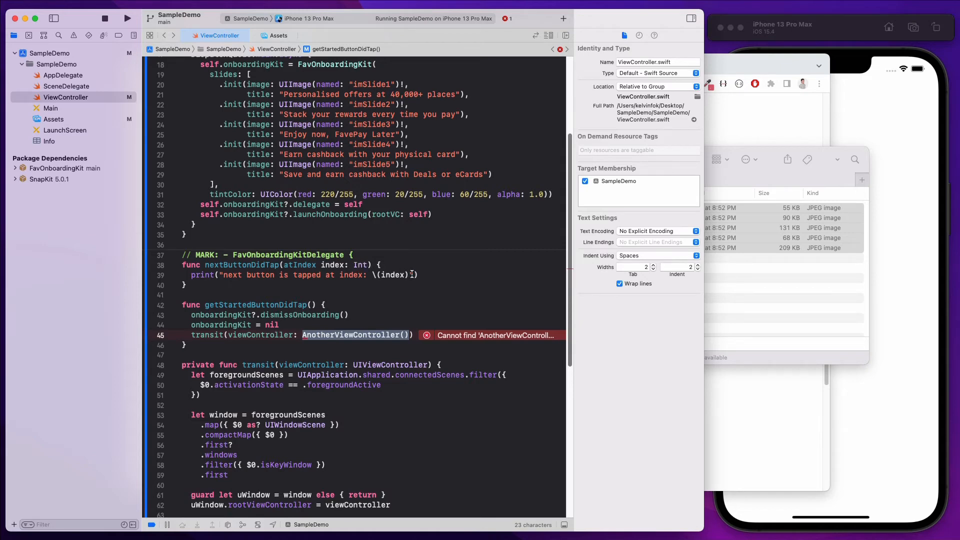
type("cla")
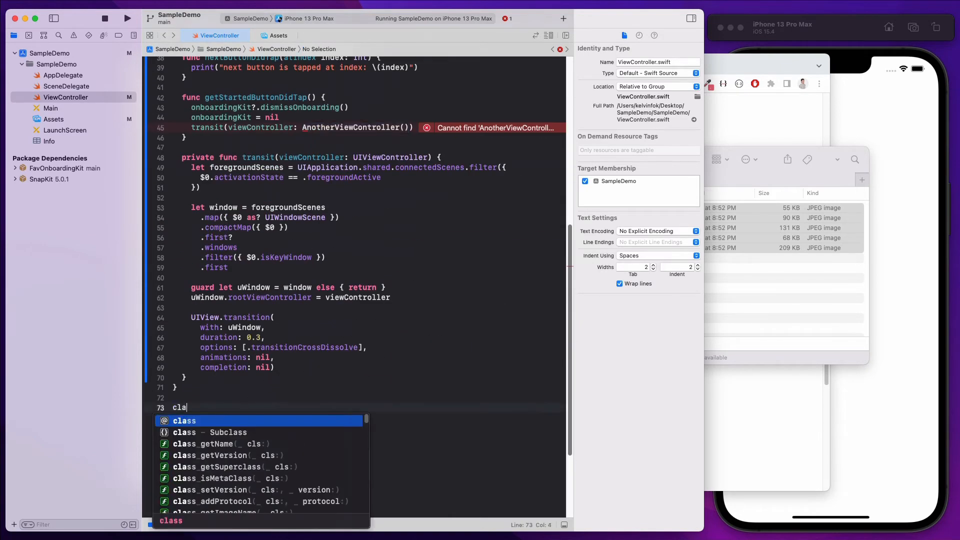
left_click(208, 432)
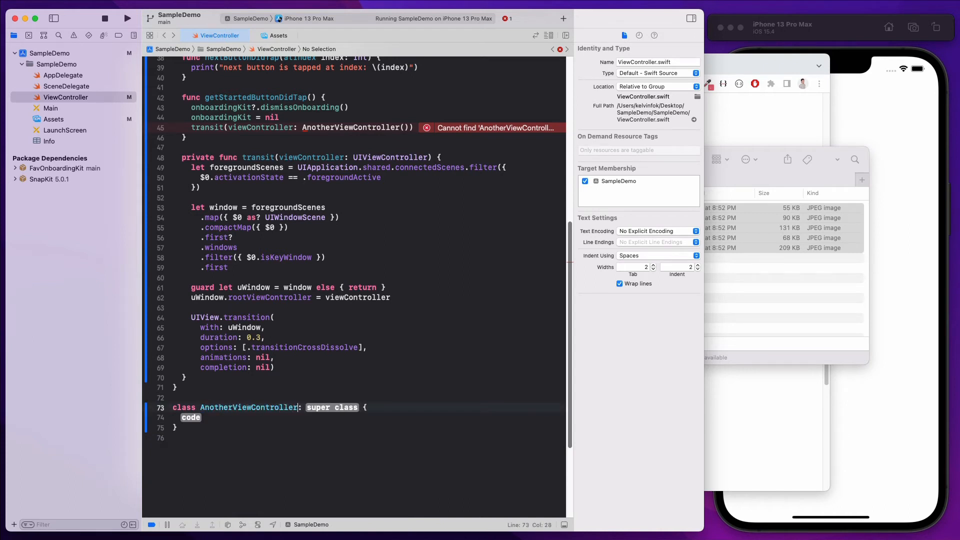
type("UIViewController")
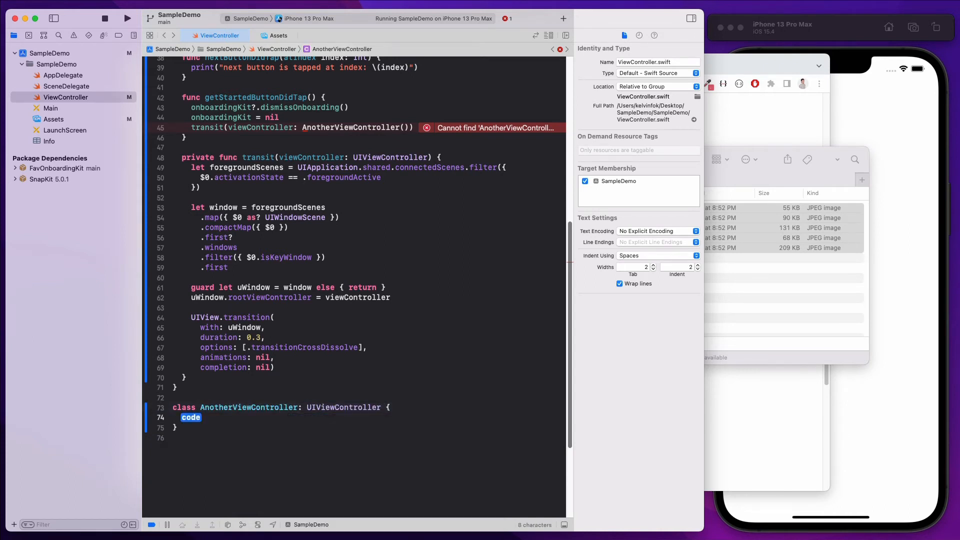
- Add a viewDidLoad override setting view.backgroundColor to .yellow
type("view")
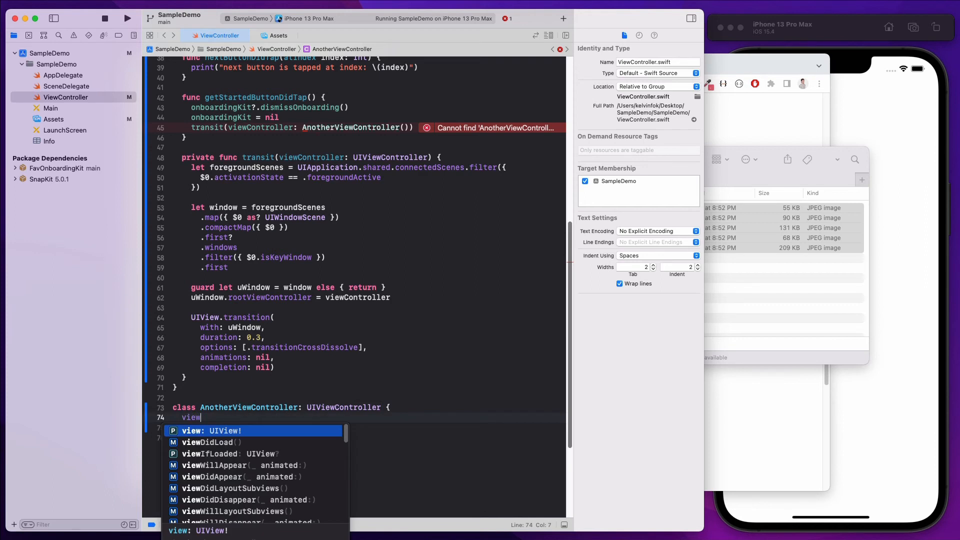
left_click(208, 442)
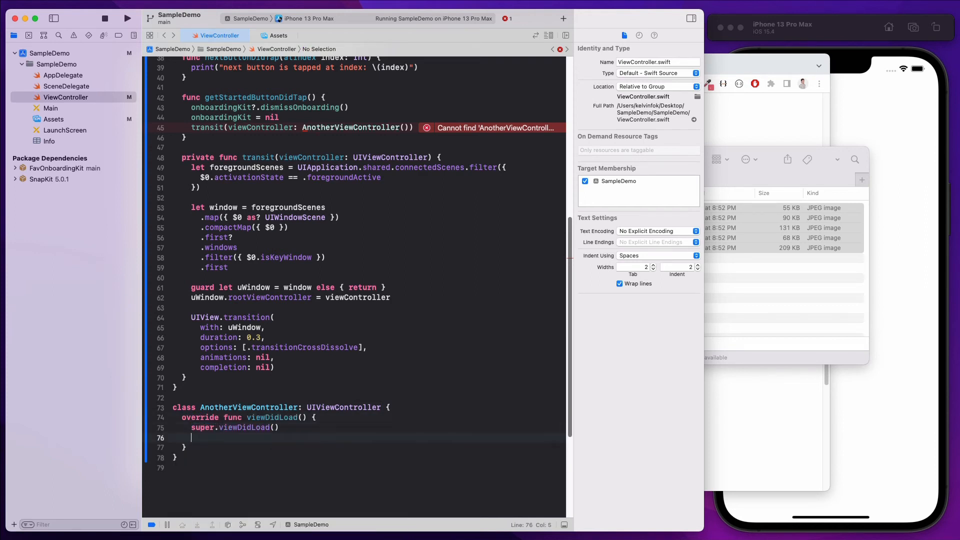
type("view.")
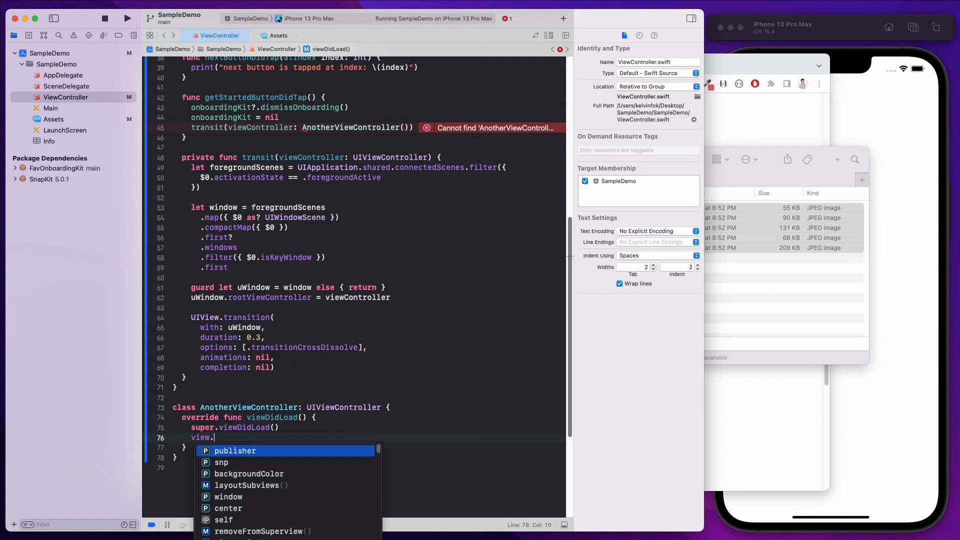
type("backgroundColor = .yellow")
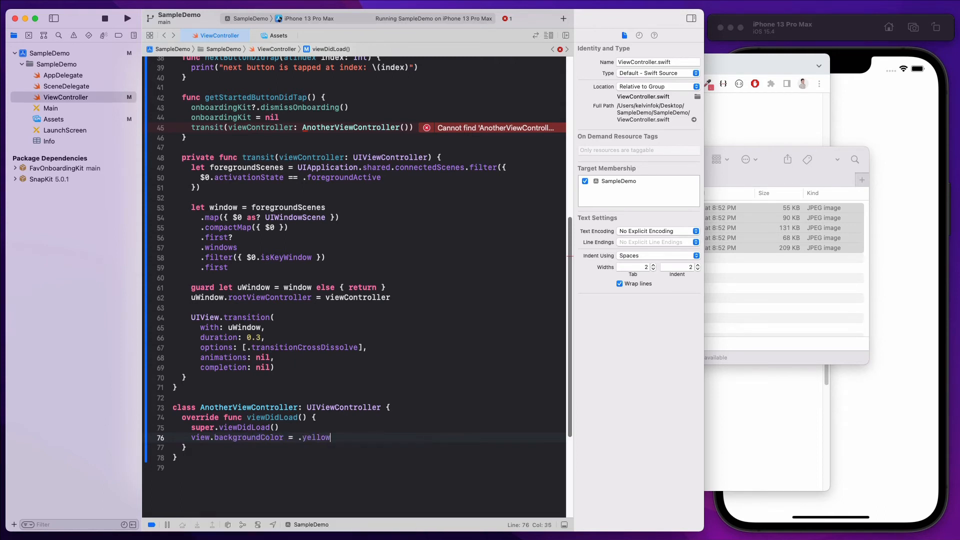
left_click(208, 197)
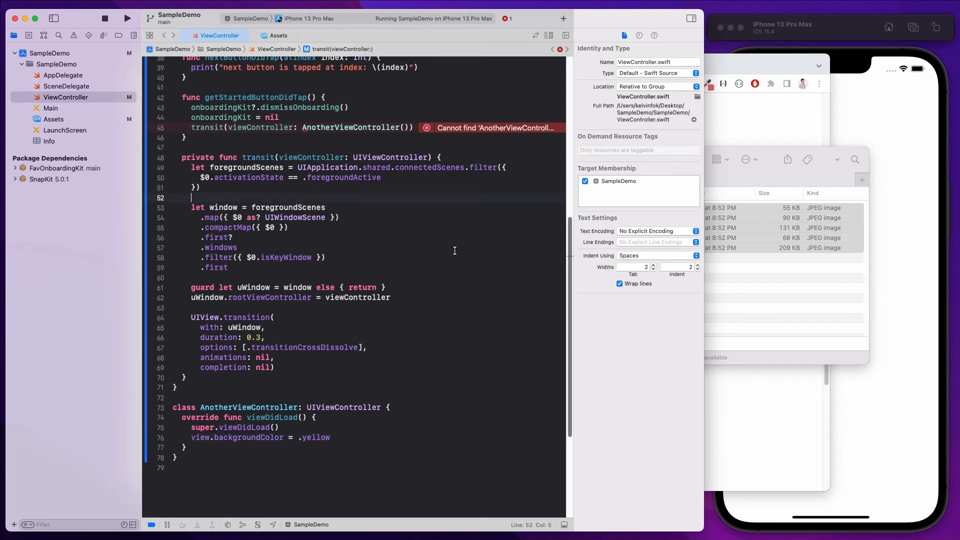
scroll("up", 3)
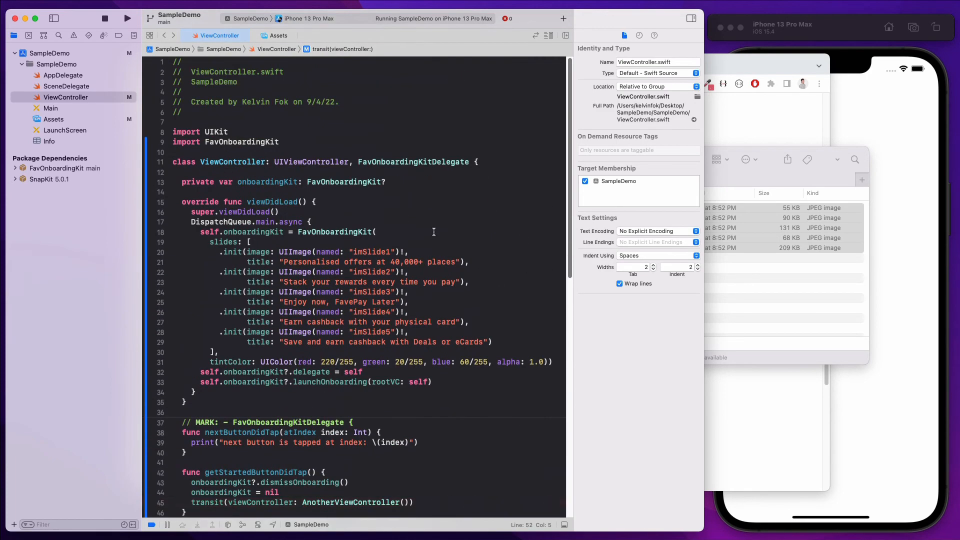
- Stop the running app and build and run the updated SampleDemo
left_click(127, 18)
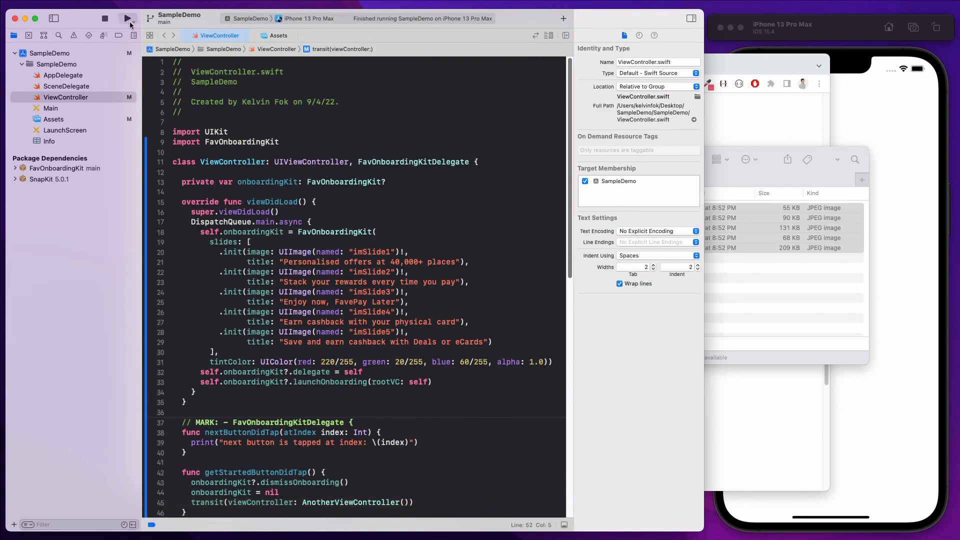
left_click(127, 18)
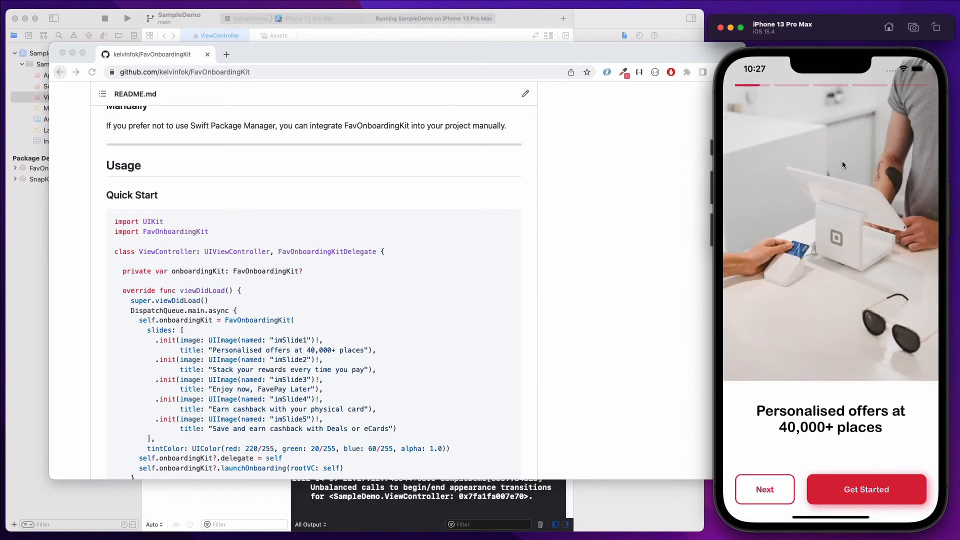
mouse_move(814, 172)
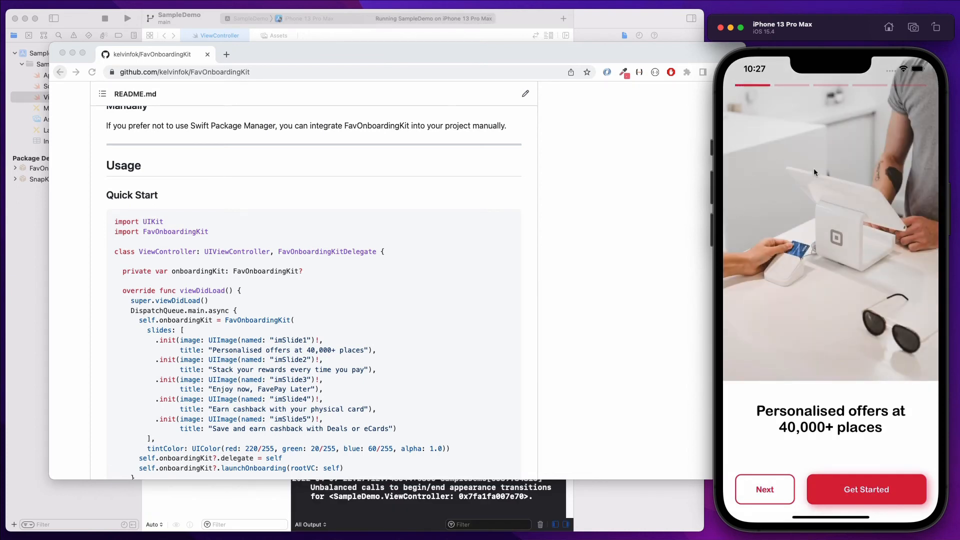
- Page forward and back through the onboarding slides in the Simulator
left_click(764, 489)
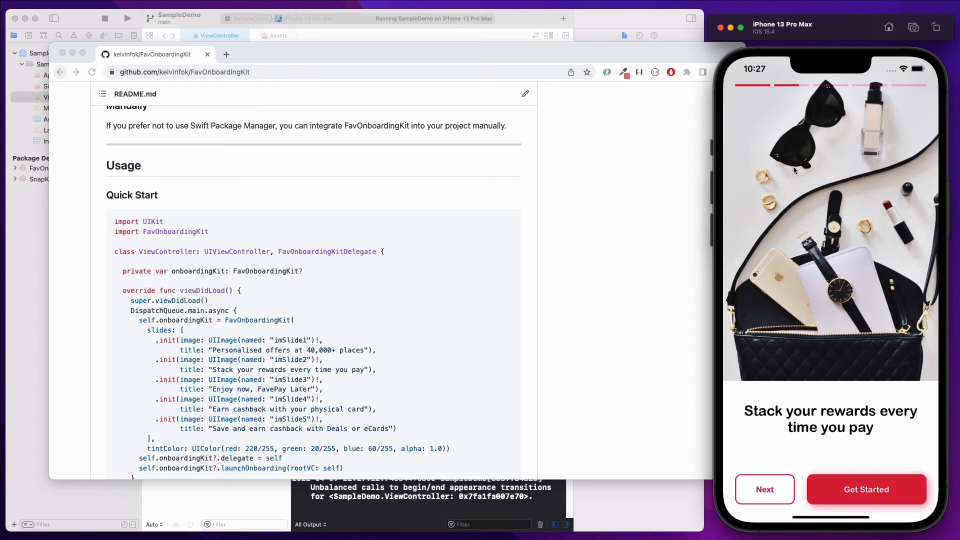
left_click(763, 489)
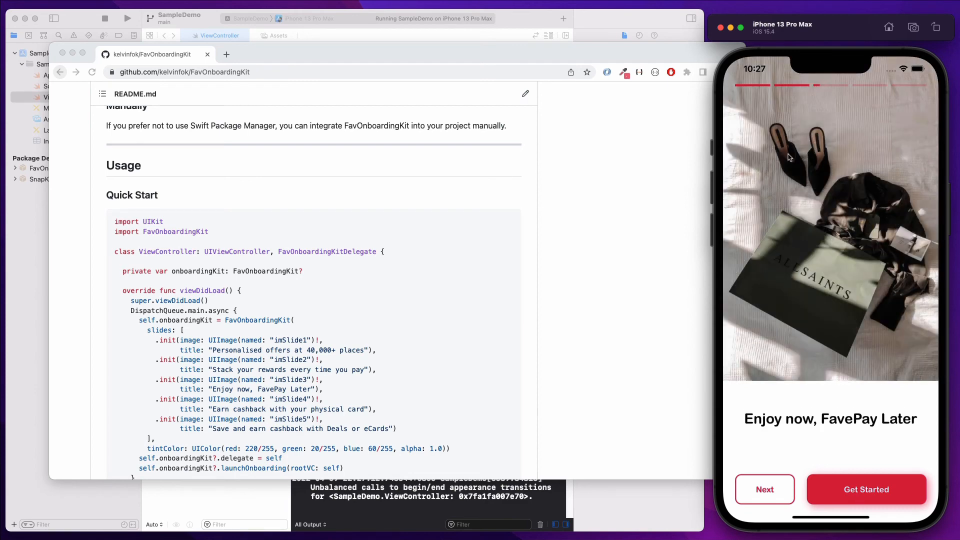
left_click(763, 489)
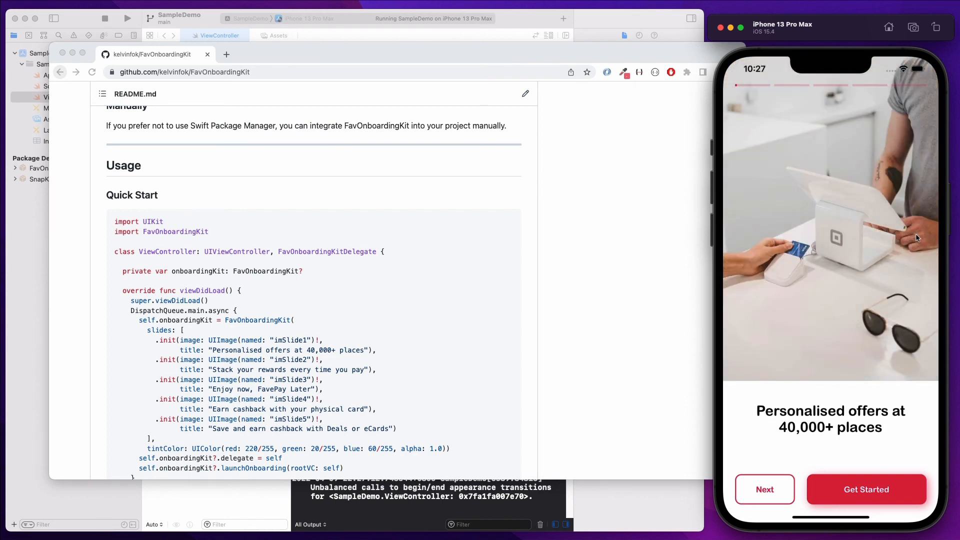
left_click(763, 489)
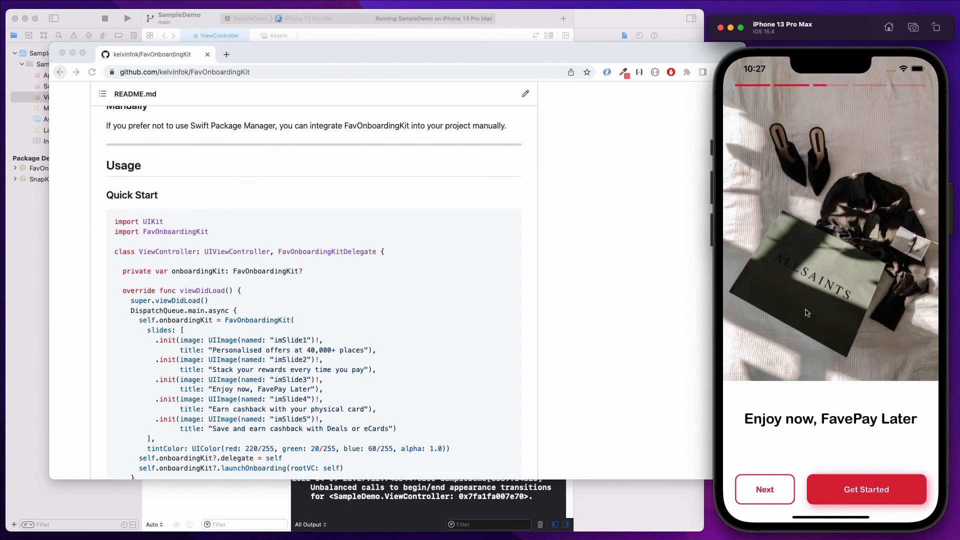
left_click(764, 488)
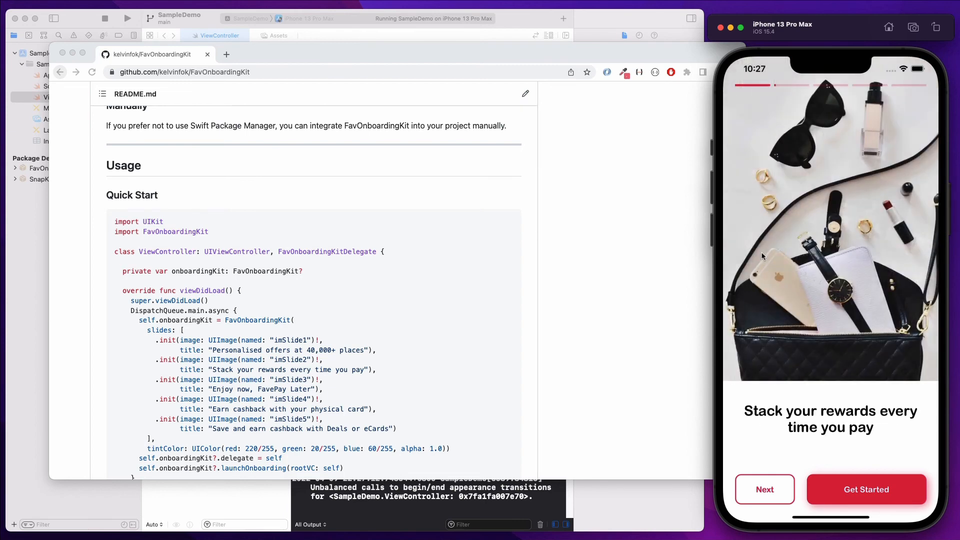
left_click(764, 489)
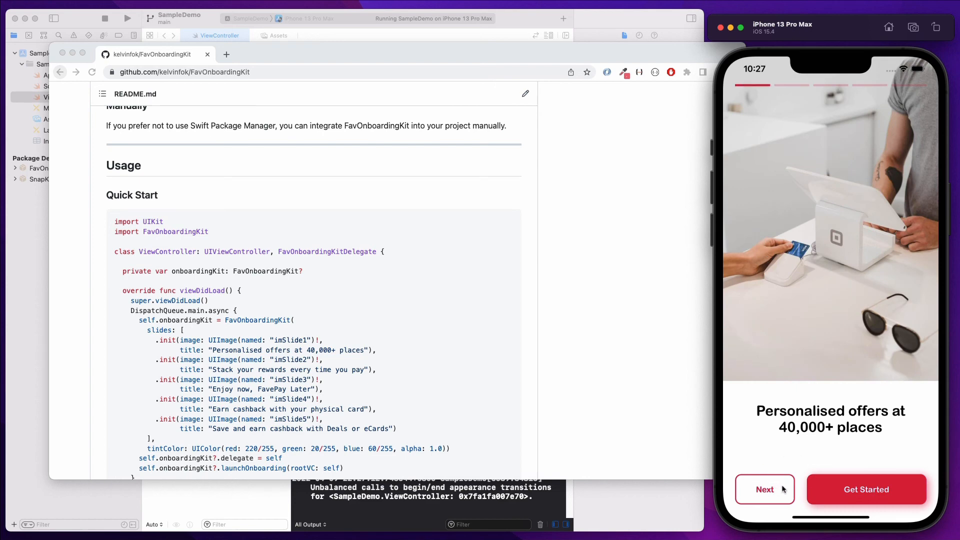
left_click(763, 489)
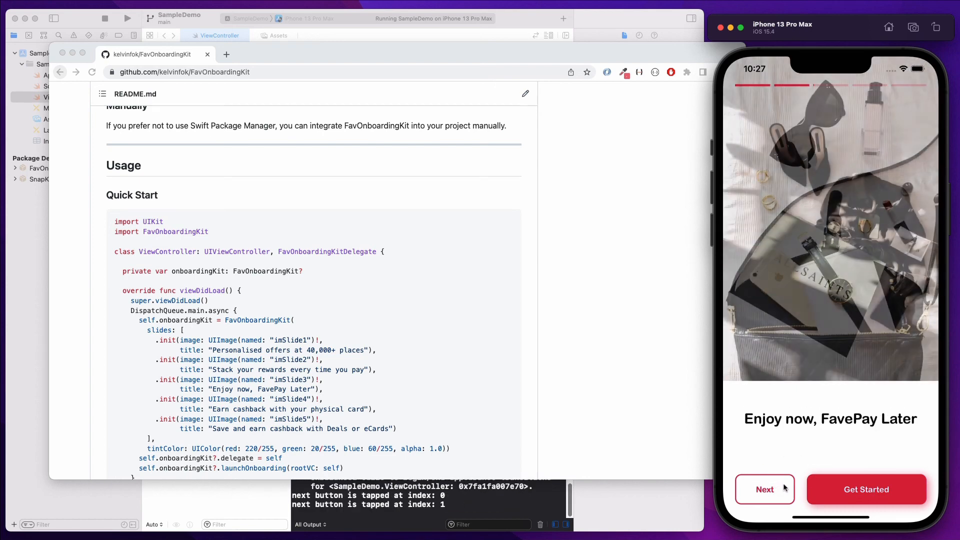
left_click(764, 489)
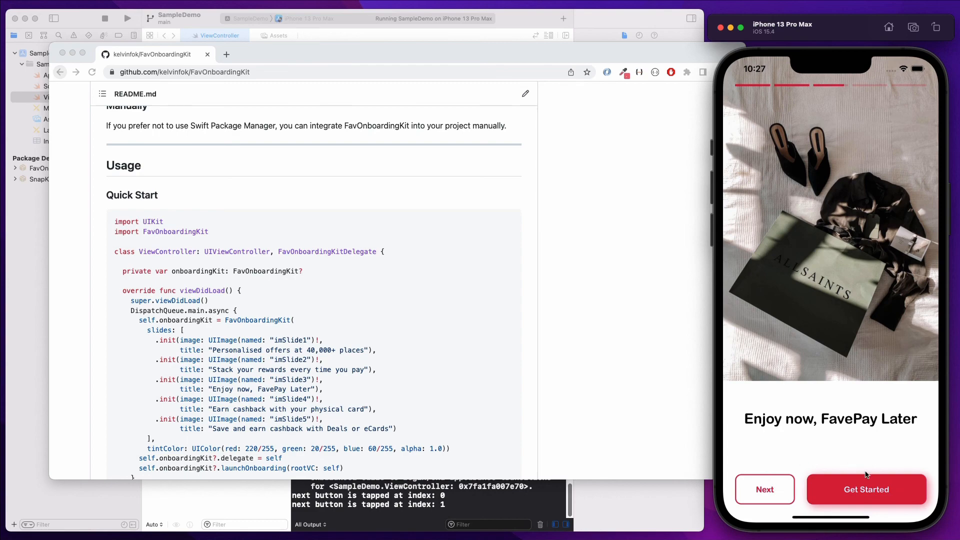
left_click(764, 488)
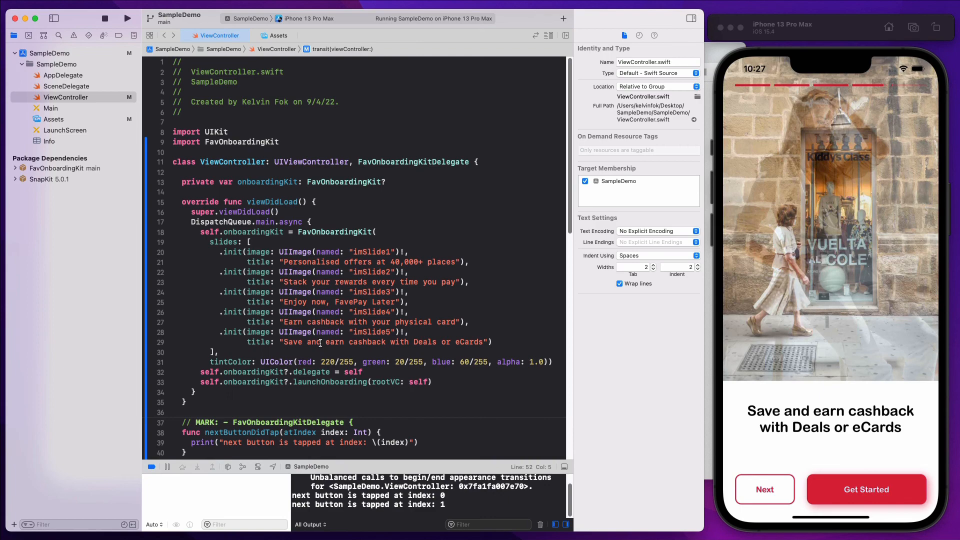
- Tap Get Started so onboarding gives way to the yellow AnotherViewController screen
scroll("down", 3)
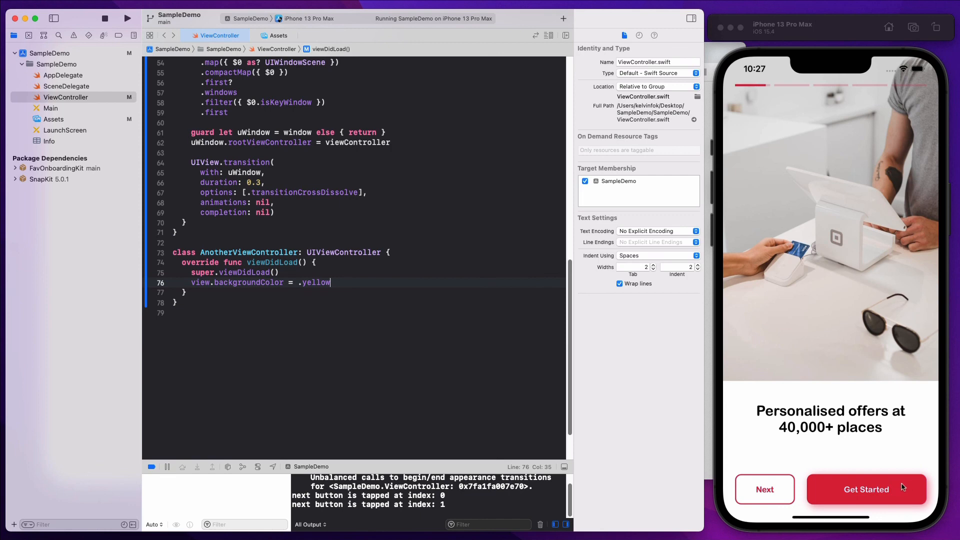
left_click(866, 489)
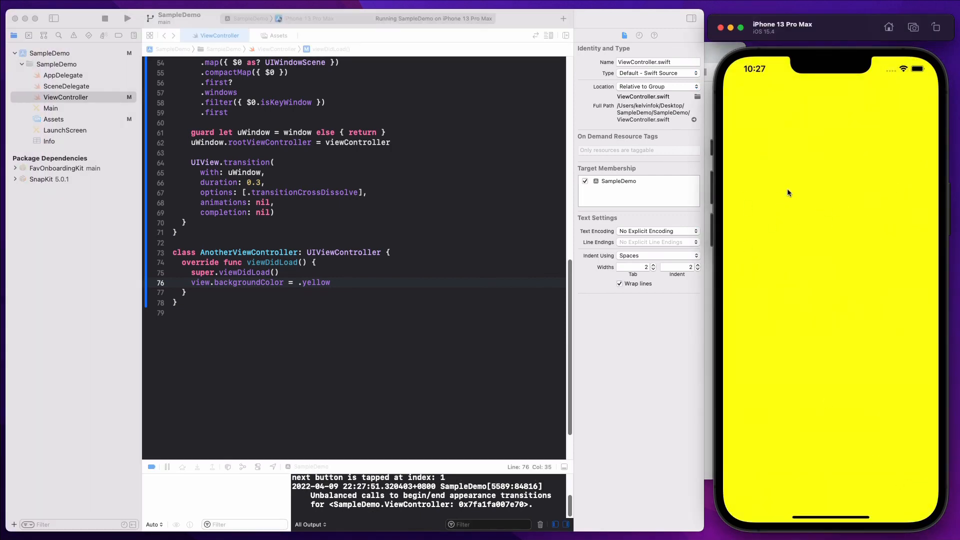
mouse_move(779, 192)
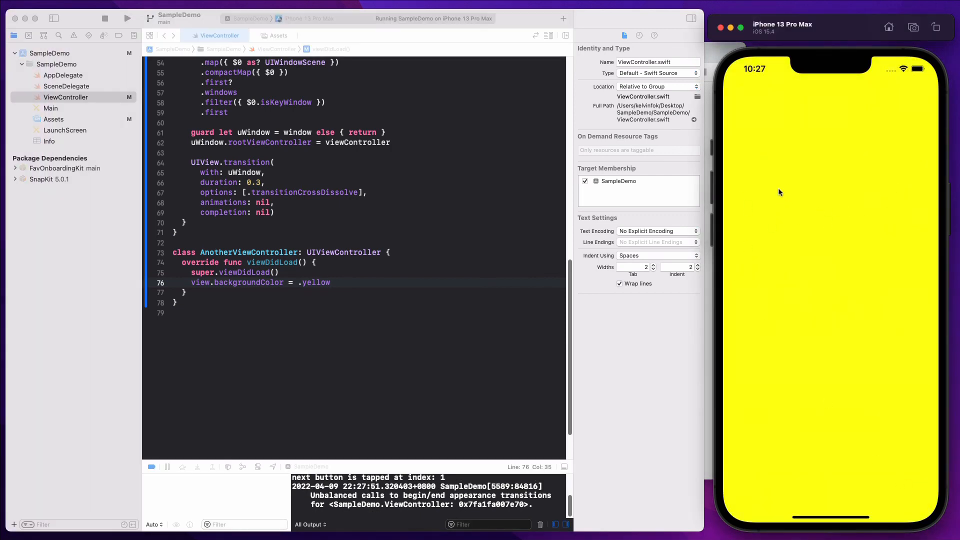